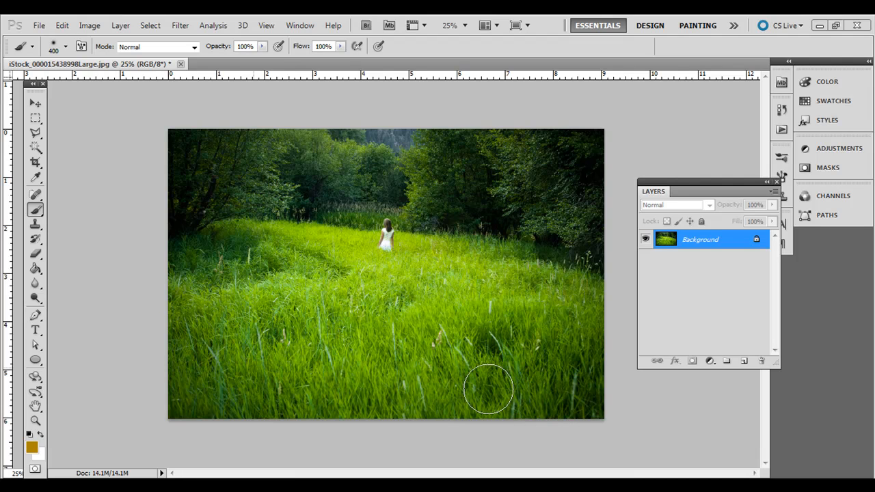
{"action": "mouse_move", "coordinate": [175, 417]}
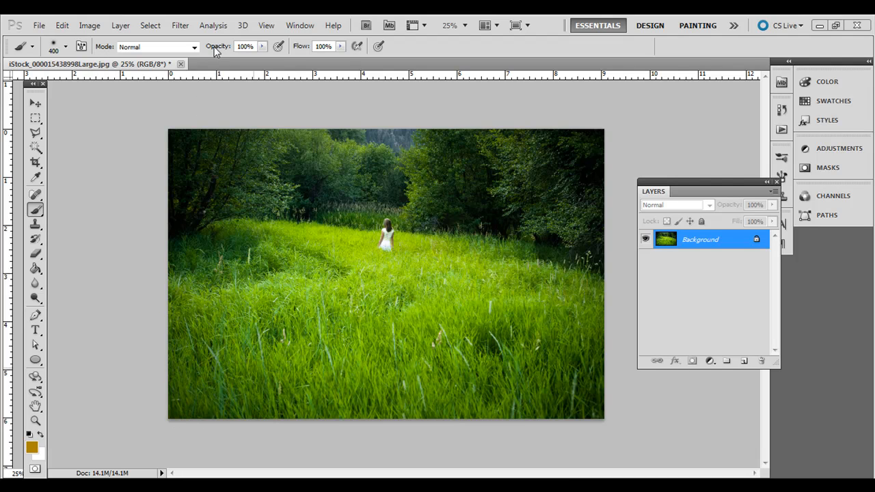
Add an empty layer above the grass background and check the soft 400-pixel brush preset.
{"action": "left_click", "coordinate": [180, 25]}
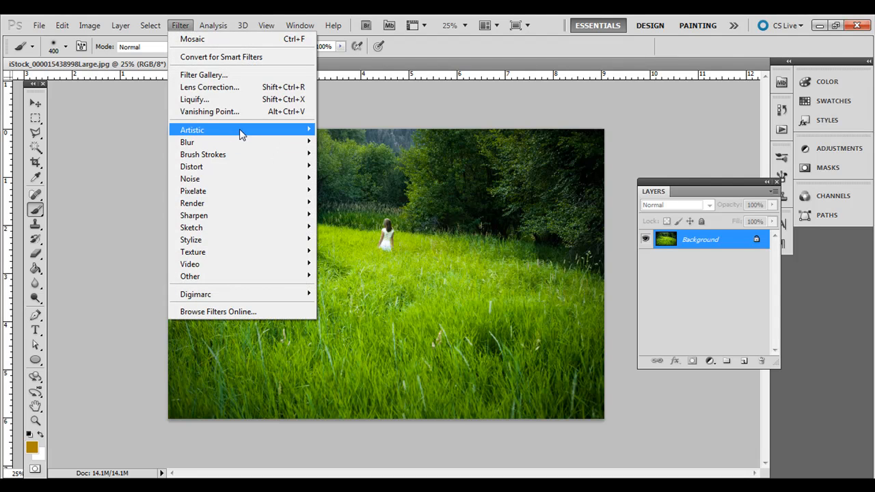
{"action": "mouse_move", "coordinate": [193, 191]}
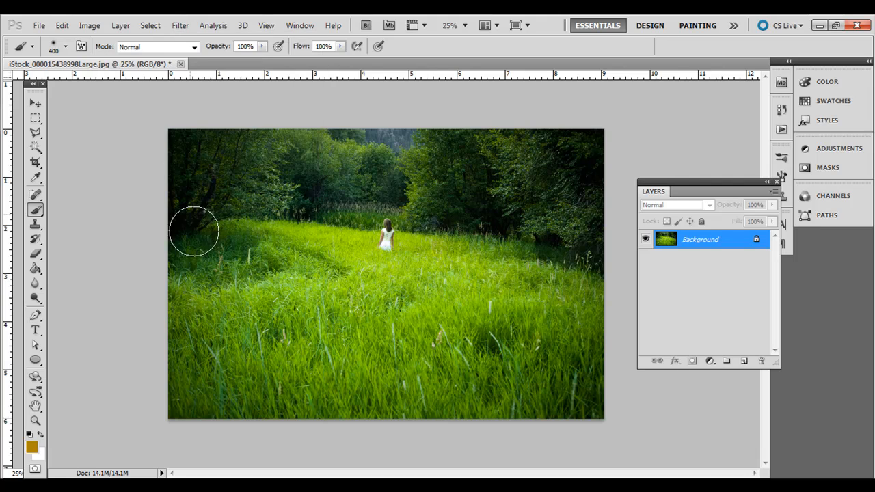
{"action": "mouse_move", "coordinate": [553, 410]}
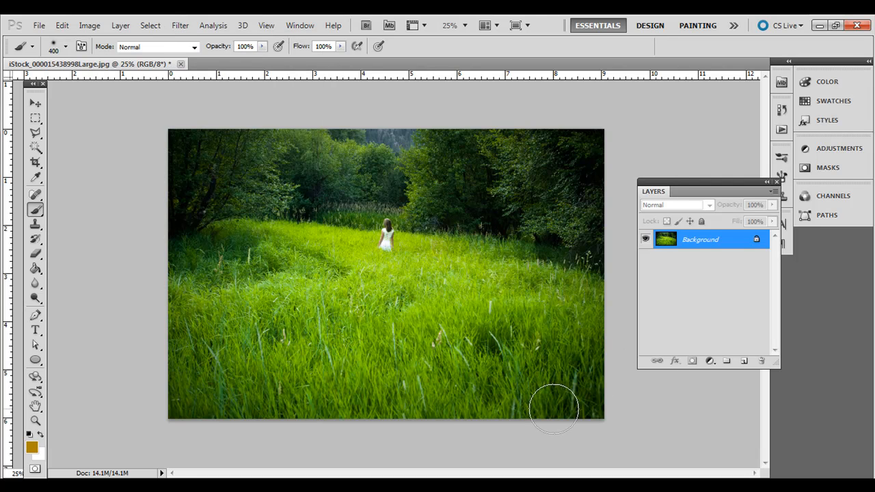
{"action": "mouse_move", "coordinate": [676, 302]}
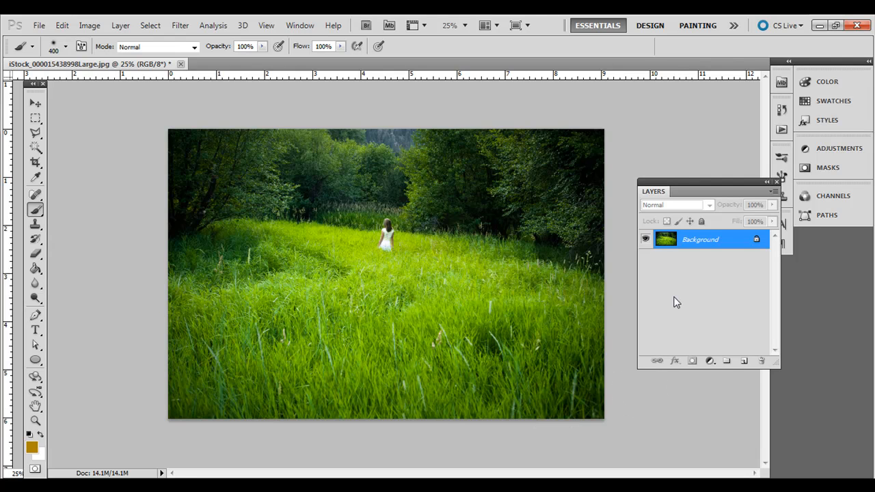
{"action": "mouse_move", "coordinate": [711, 363]}
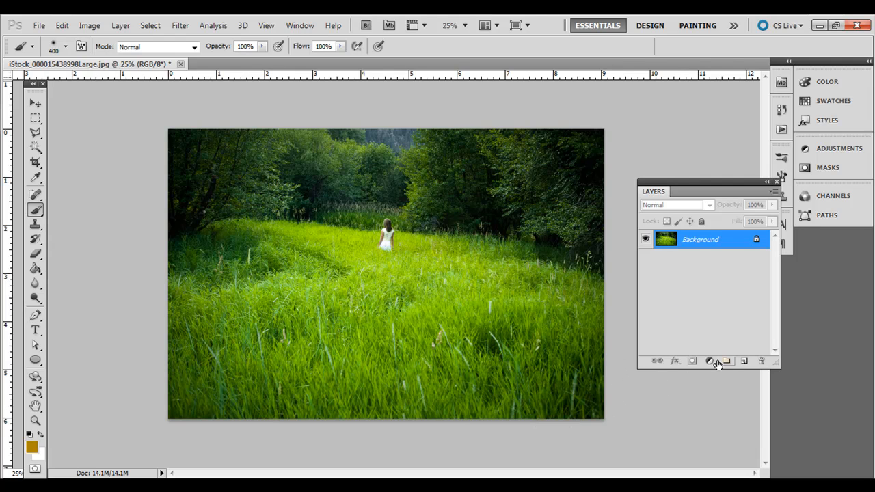
{"action": "mouse_move", "coordinate": [744, 360]}
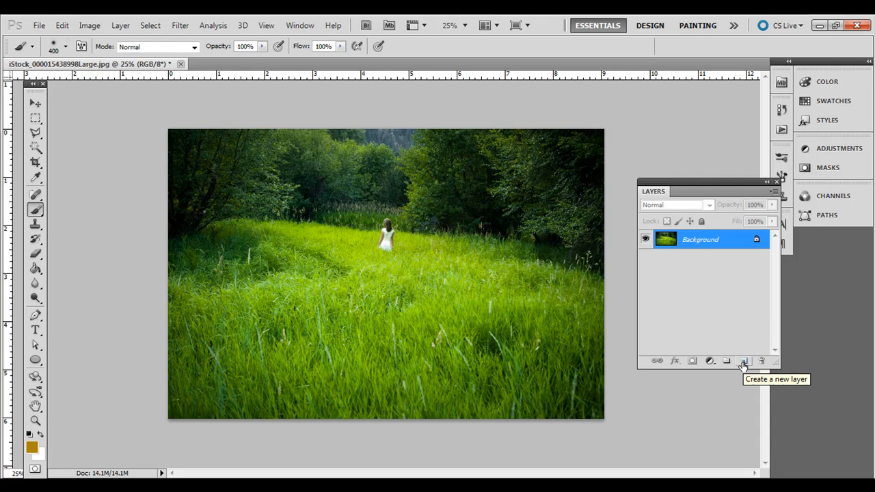
{"action": "left_click", "coordinate": [743, 360]}
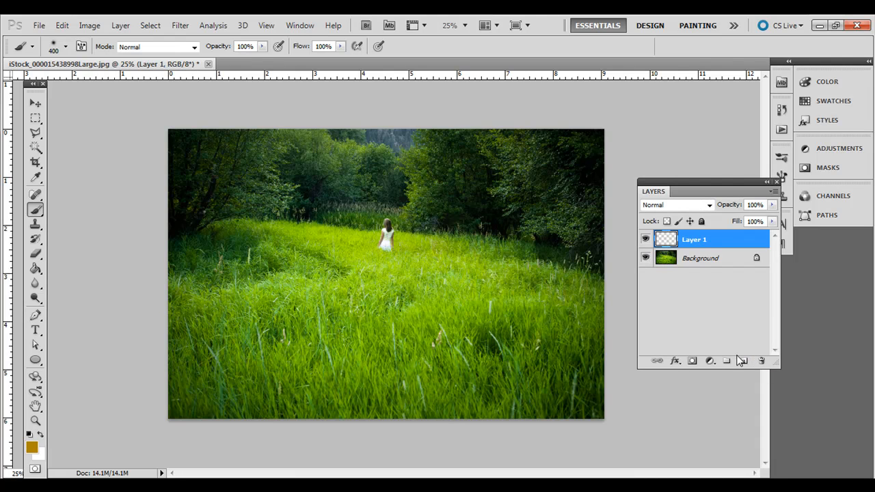
{"action": "mouse_move", "coordinate": [299, 25]}
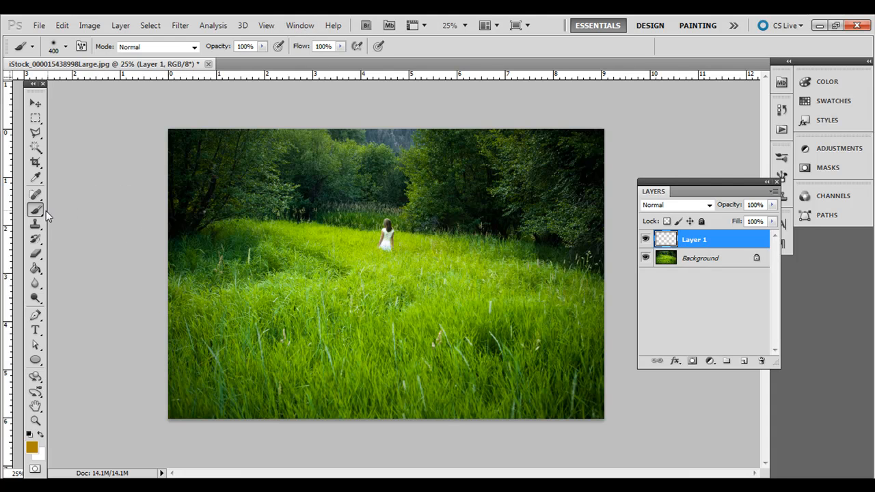
{"action": "mouse_move", "coordinate": [36, 210]}
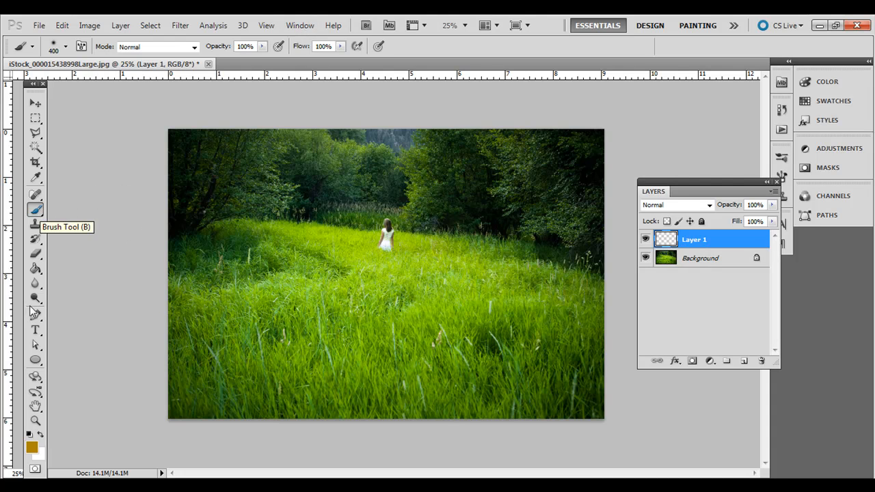
{"action": "mouse_move", "coordinate": [190, 213]}
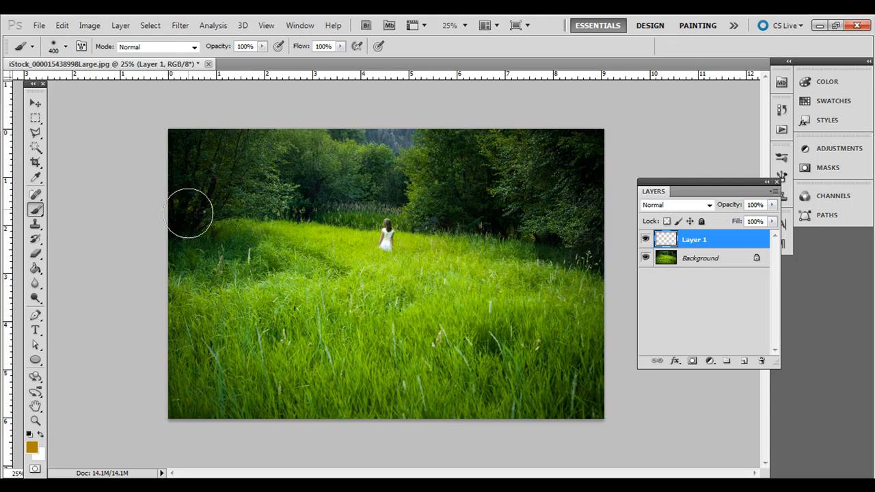
{"action": "mouse_move", "coordinate": [113, 227]}
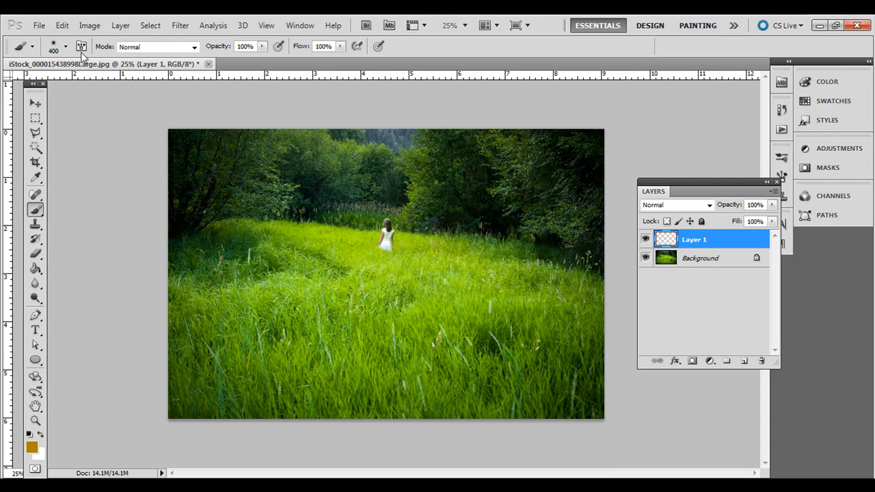
{"action": "left_click", "coordinate": [65, 46]}
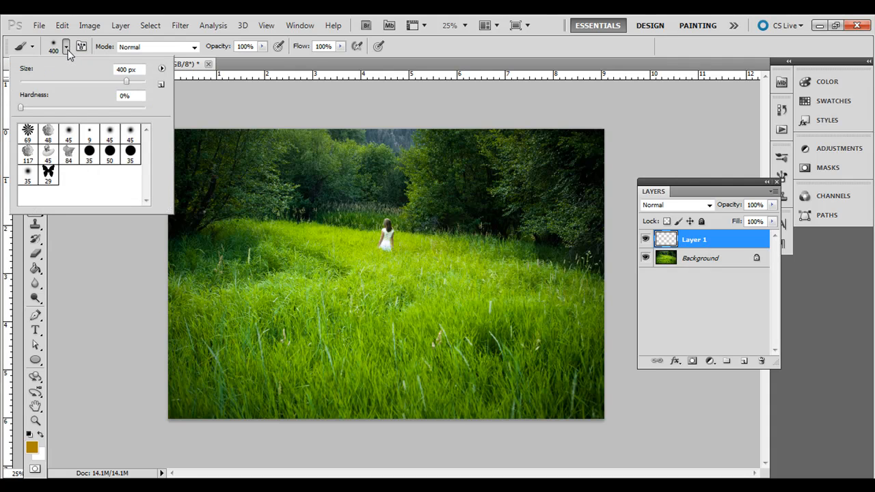
{"action": "left_click", "coordinate": [66, 46]}
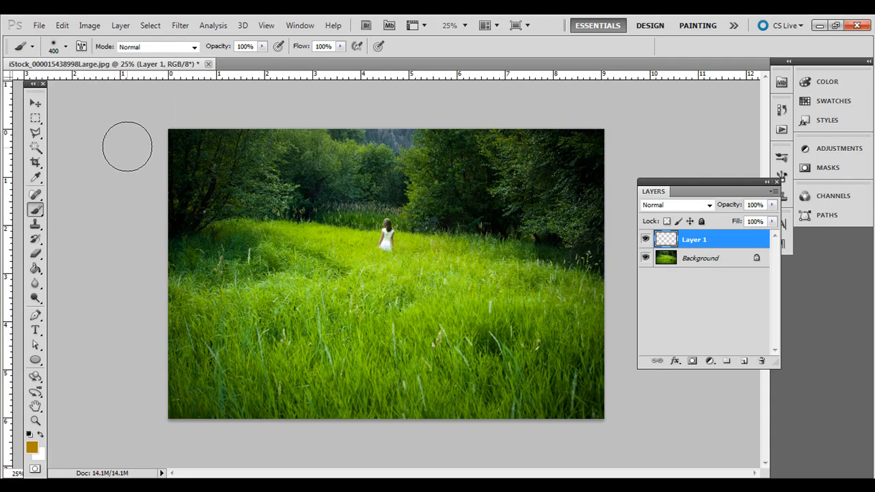
{"action": "mouse_move", "coordinate": [222, 342]}
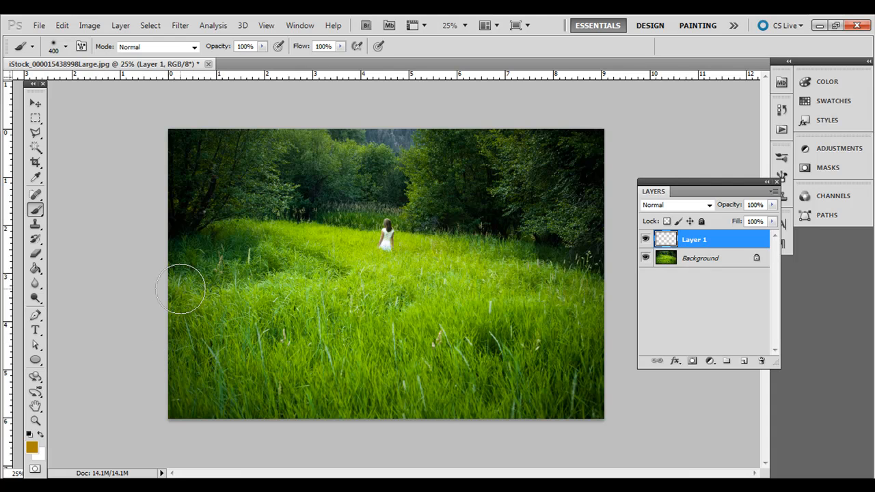
Paint soft gold strokes along the left, top, right and bottom edges of the photo.
{"action": "left_click_drag", "start_coordinate": [182, 291], "coordinate": [181, 174]}
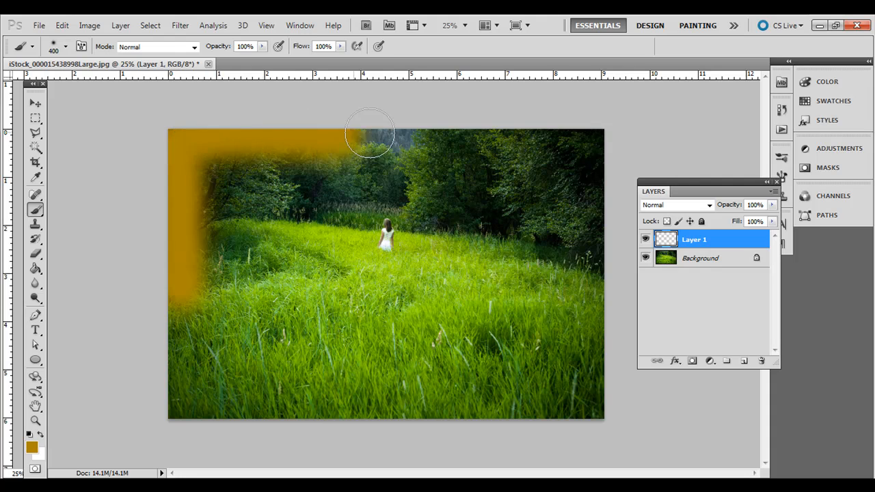
{"action": "left_click_drag", "start_coordinate": [369, 133], "coordinate": [580, 141]}
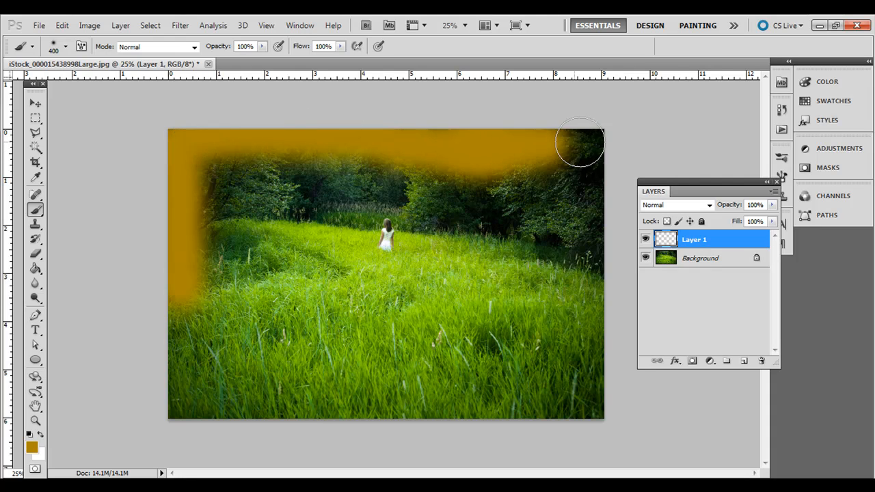
{"action": "left_click_drag", "start_coordinate": [581, 140], "coordinate": [599, 398]}
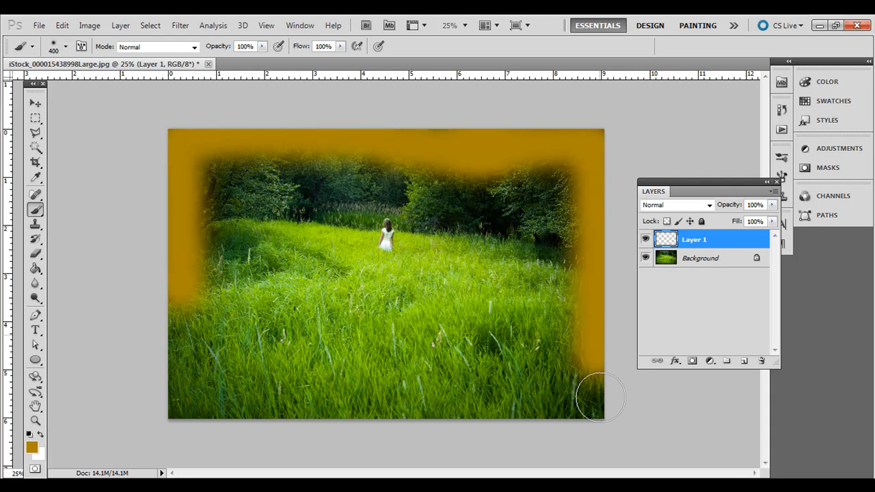
{"action": "left_click_drag", "start_coordinate": [601, 396], "coordinate": [348, 417]}
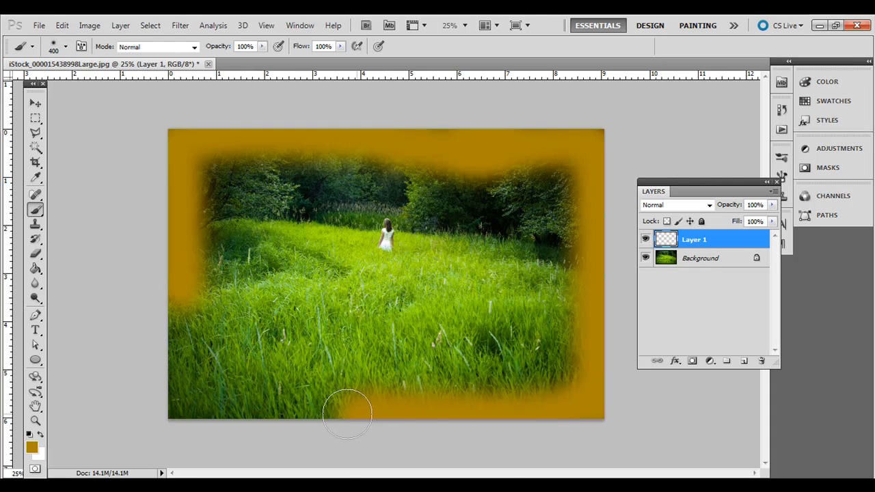
{"action": "left_click_drag", "start_coordinate": [347, 414], "coordinate": [171, 283]}
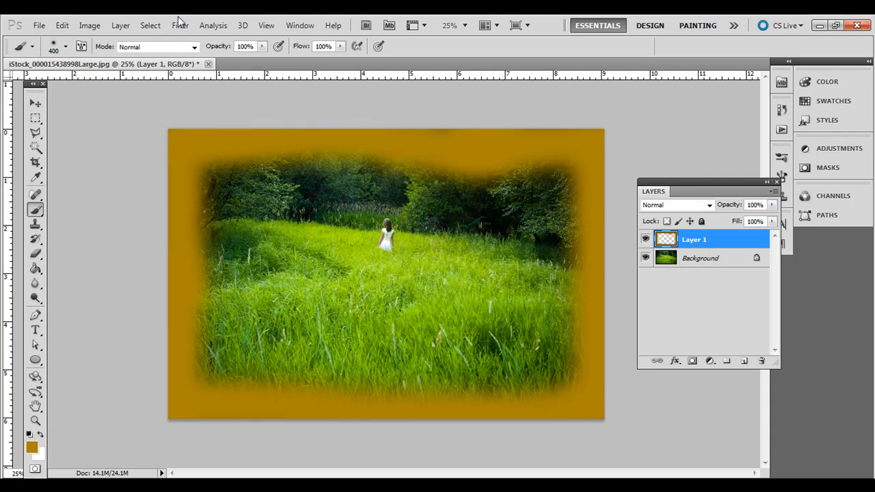
Apply the Pointillize filter to the gold border with a cell size of about 35.
{"action": "left_click", "coordinate": [180, 25]}
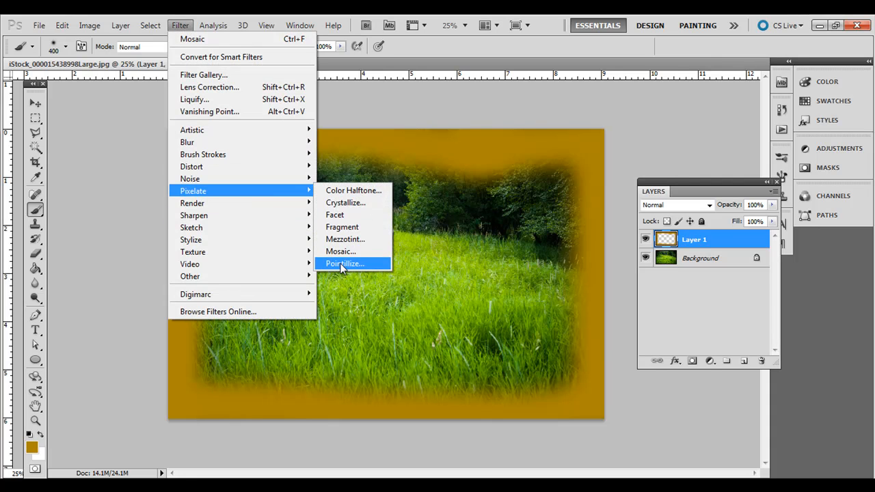
{"action": "left_click", "coordinate": [344, 263]}
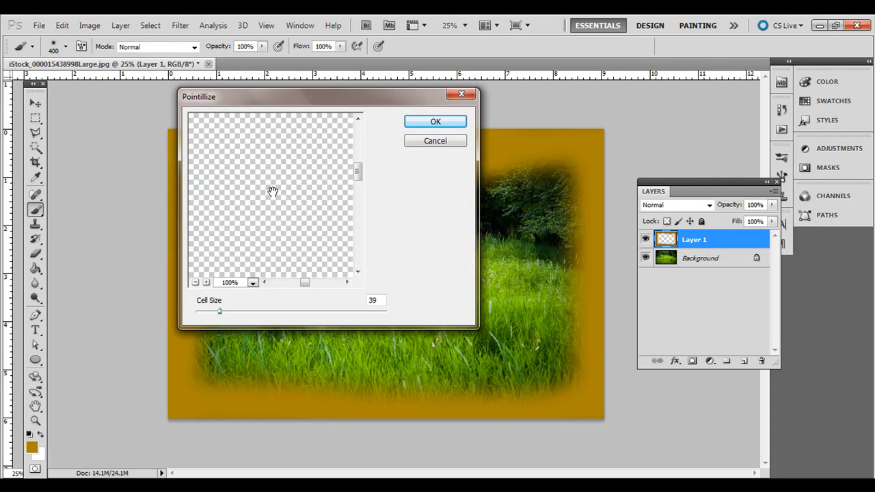
{"action": "left_click_drag", "start_coordinate": [272, 191], "coordinate": [273, 162]}
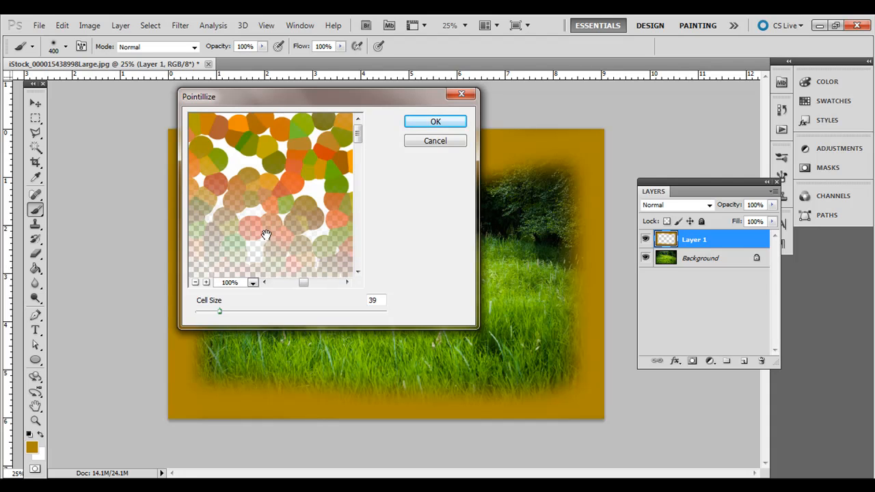
{"action": "left_click_drag", "start_coordinate": [219, 311], "coordinate": [228, 312]}
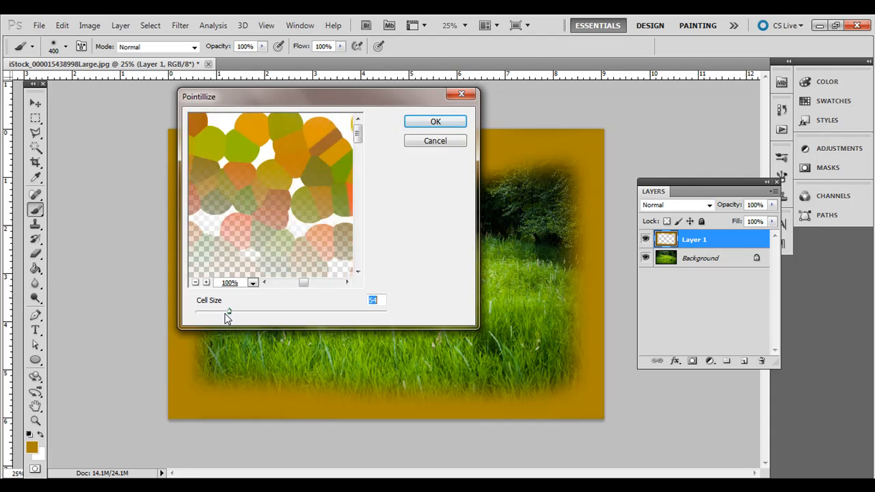
{"action": "left_click_drag", "start_coordinate": [228, 311], "coordinate": [217, 312]}
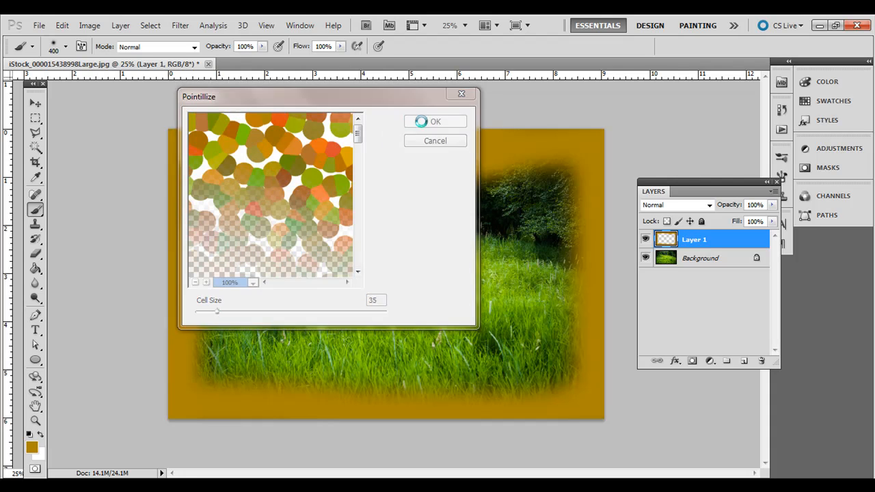
{"action": "left_click", "coordinate": [435, 121]}
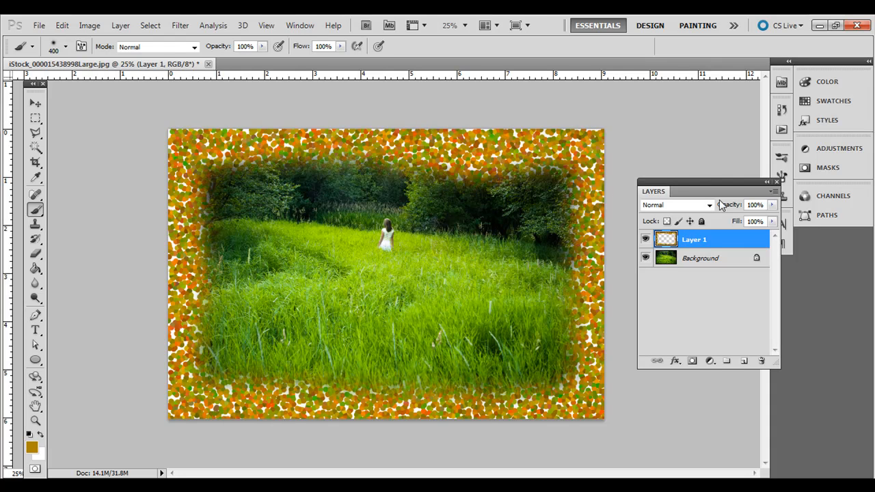
Preview Darken, Color Burn, Color Dodge and Overlay blend modes on the border layer.
{"action": "left_click", "coordinate": [708, 205]}
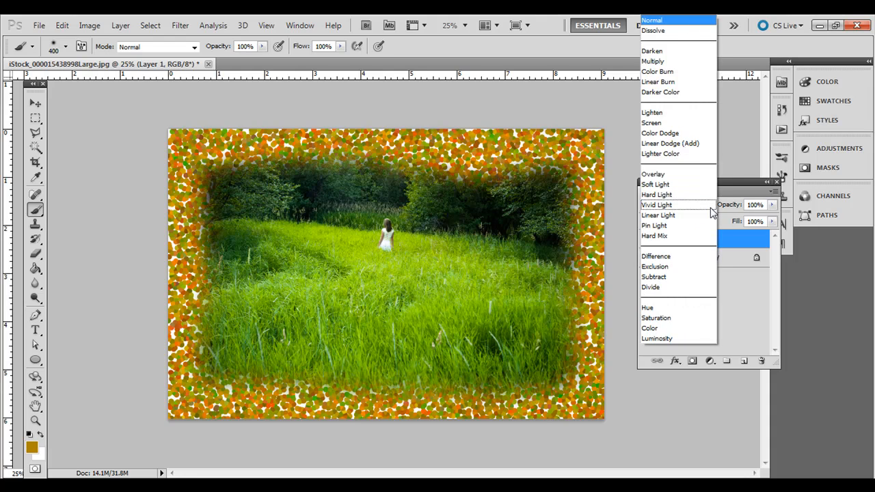
{"action": "left_click", "coordinate": [651, 50]}
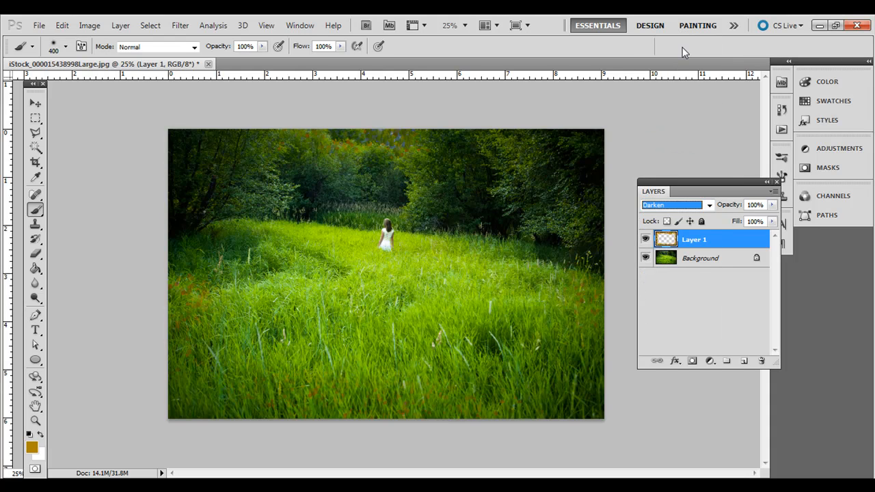
{"action": "left_click", "coordinate": [673, 205]}
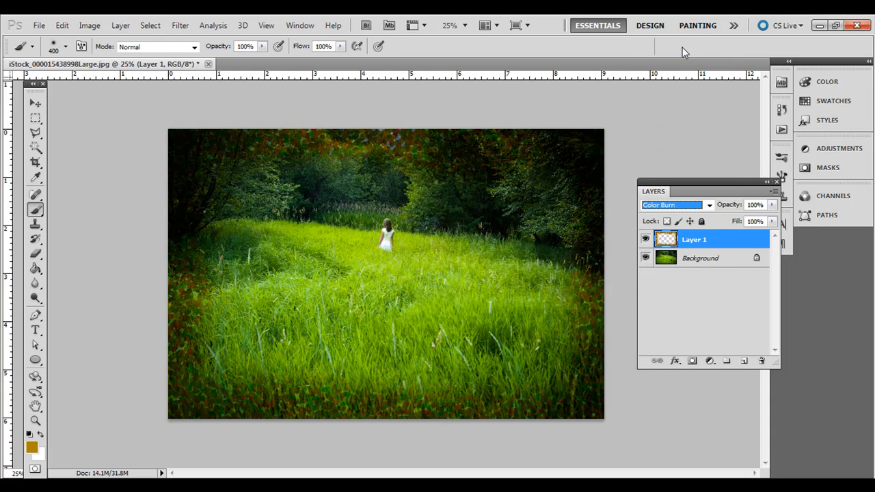
{"action": "left_click", "coordinate": [673, 204]}
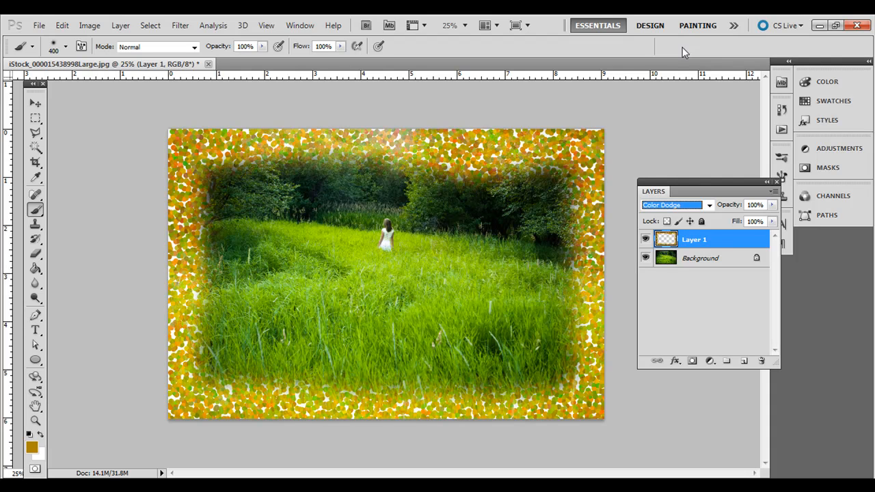
{"action": "left_click", "coordinate": [676, 204]}
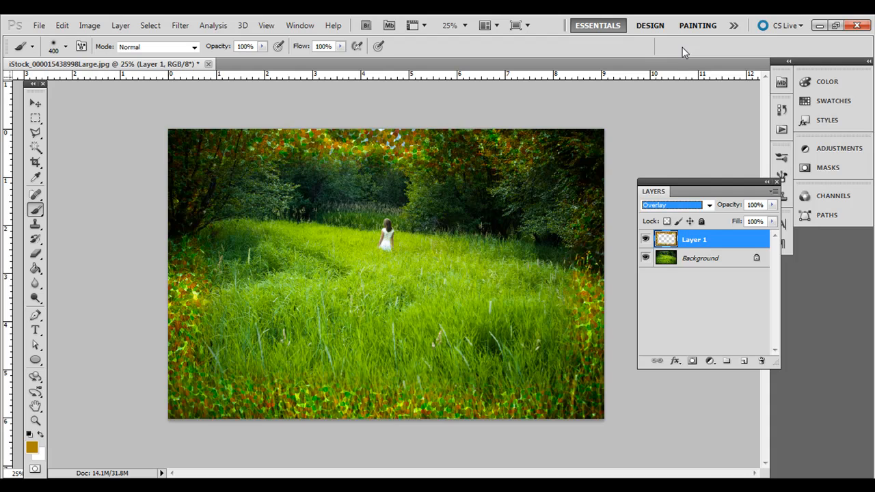
{"action": "mouse_move", "coordinate": [735, 112]}
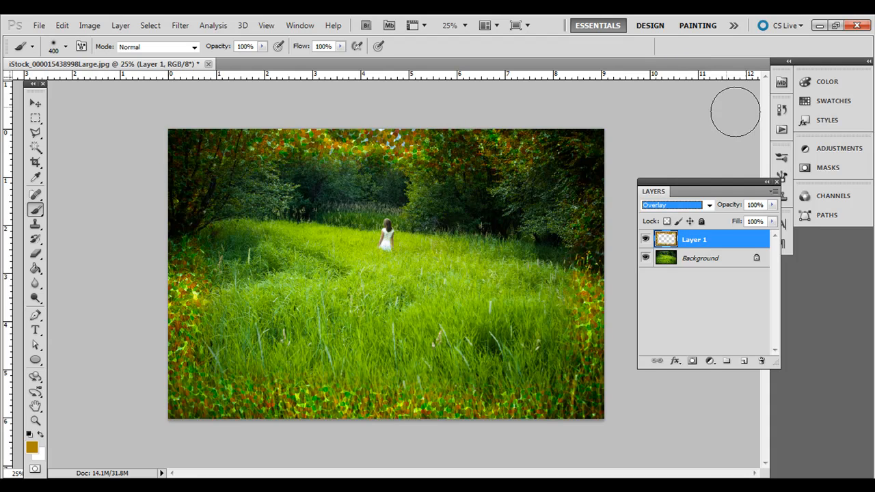
Compare Vivid Light through Screen, then return the border to Overlay and test opacity.
{"action": "left_click", "coordinate": [673, 205]}
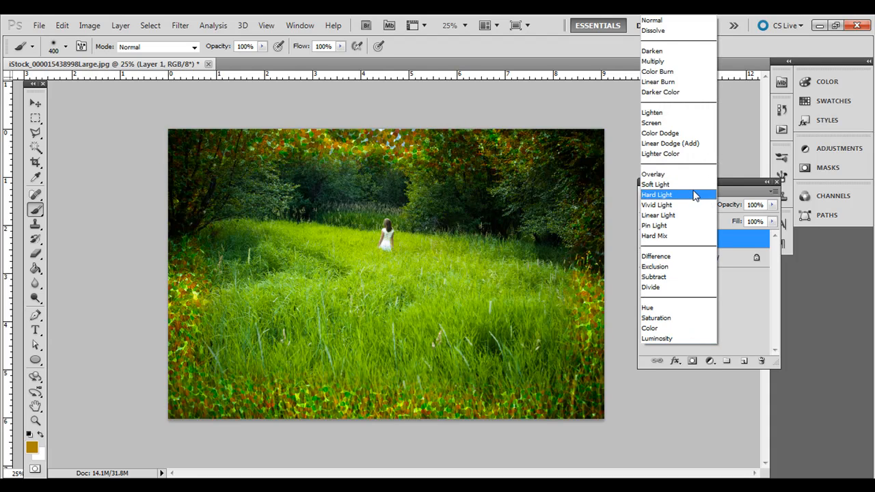
{"action": "left_click", "coordinate": [656, 204]}
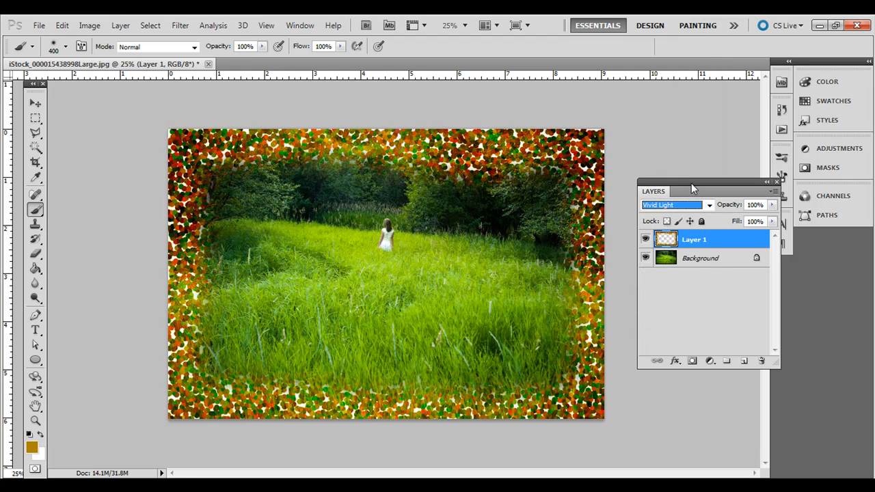
{"action": "left_click", "coordinate": [673, 205]}
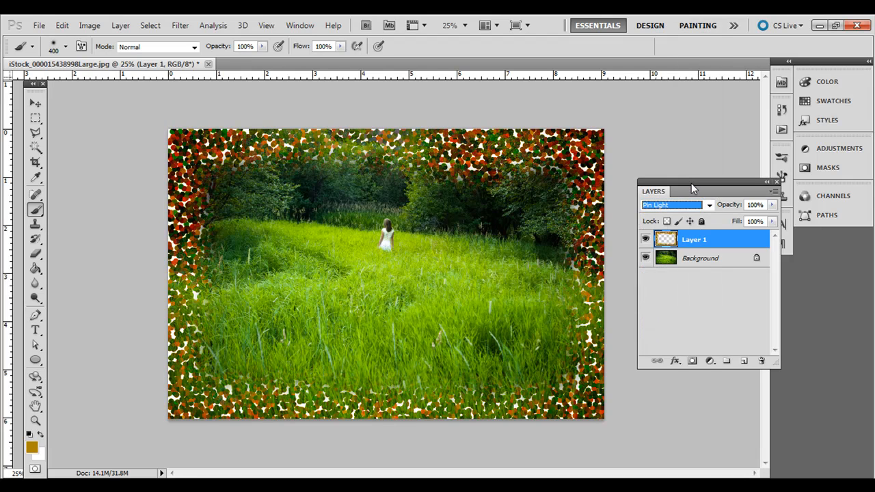
{"action": "left_click", "coordinate": [673, 204]}
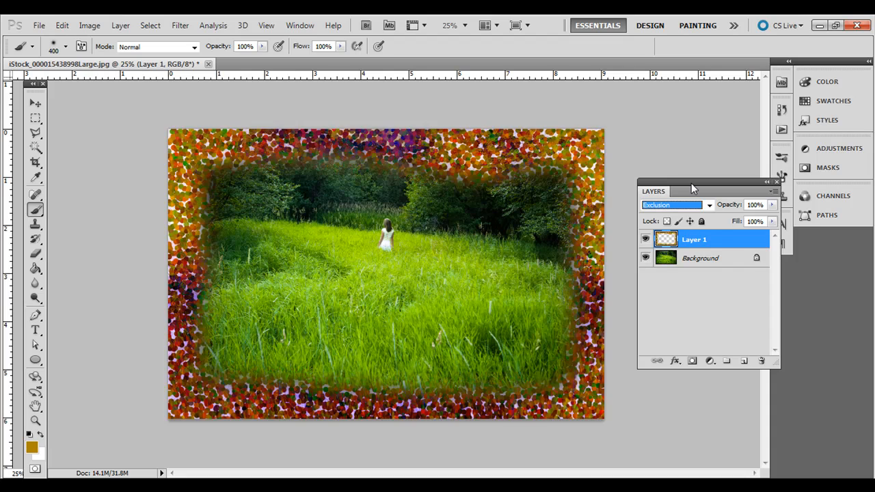
{"action": "left_click", "coordinate": [673, 205]}
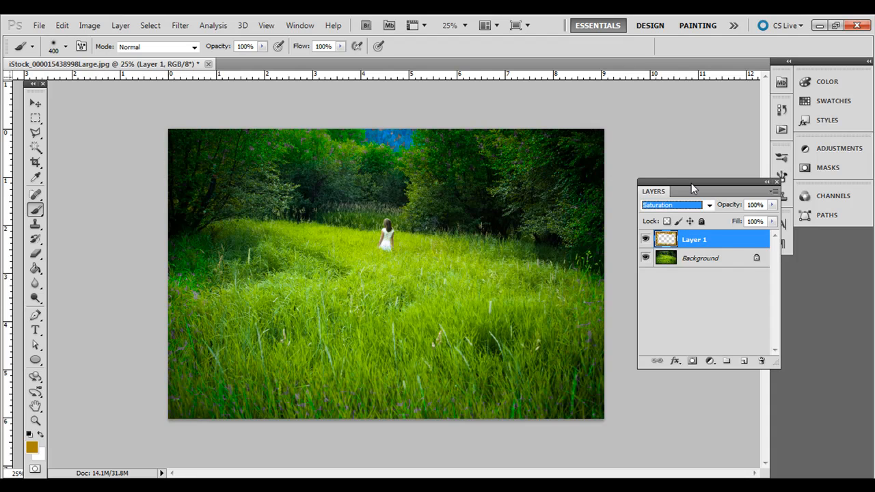
{"action": "left_click", "coordinate": [673, 204]}
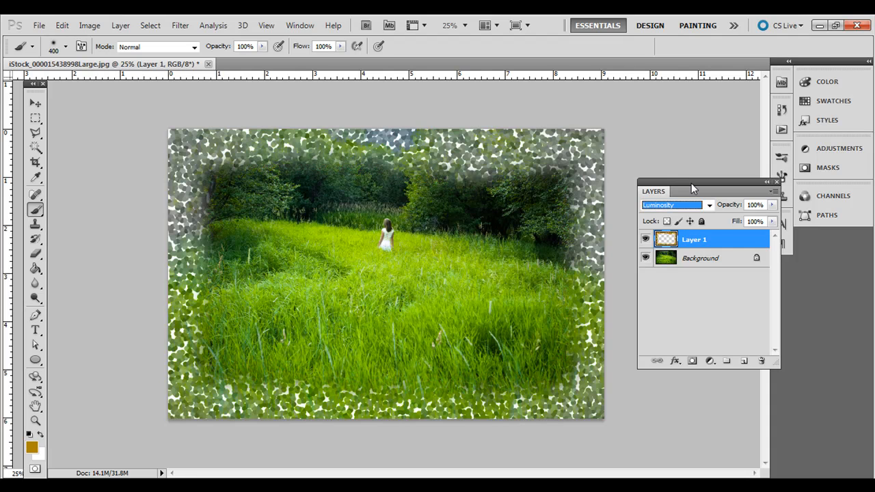
{"action": "left_click", "coordinate": [673, 205]}
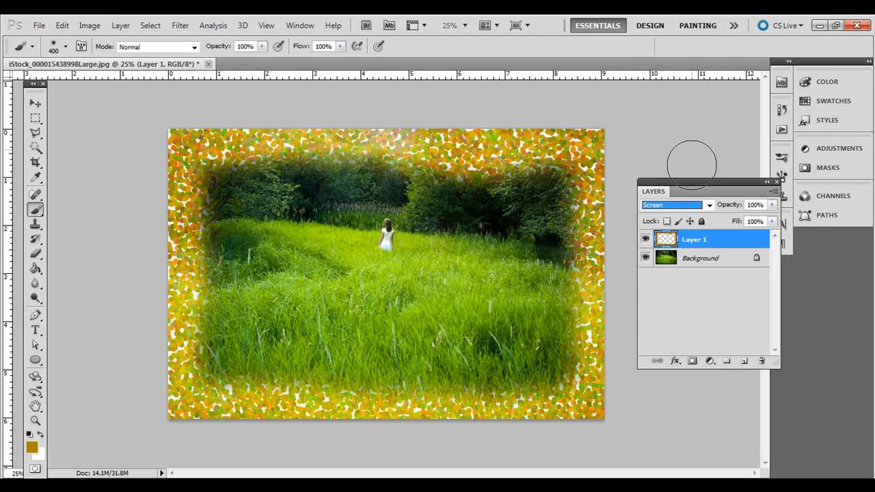
{"action": "left_click", "coordinate": [673, 204]}
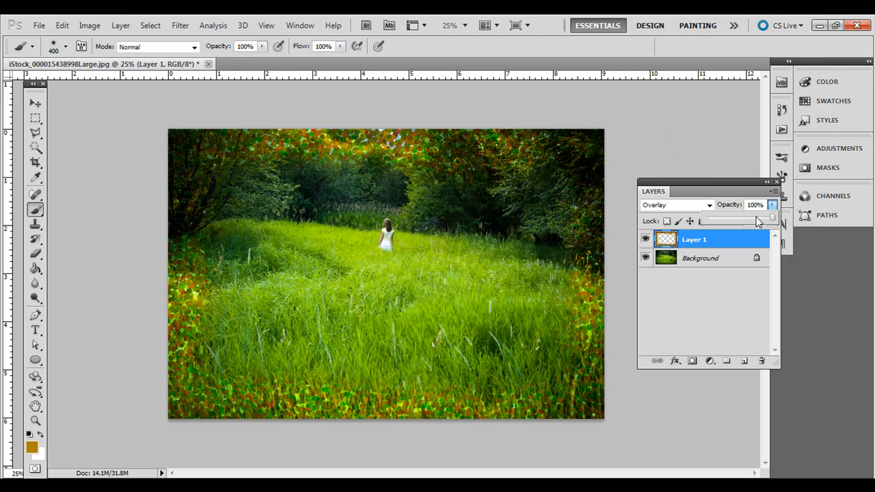
{"action": "left_click_drag", "start_coordinate": [765, 217], "coordinate": [757, 218]}
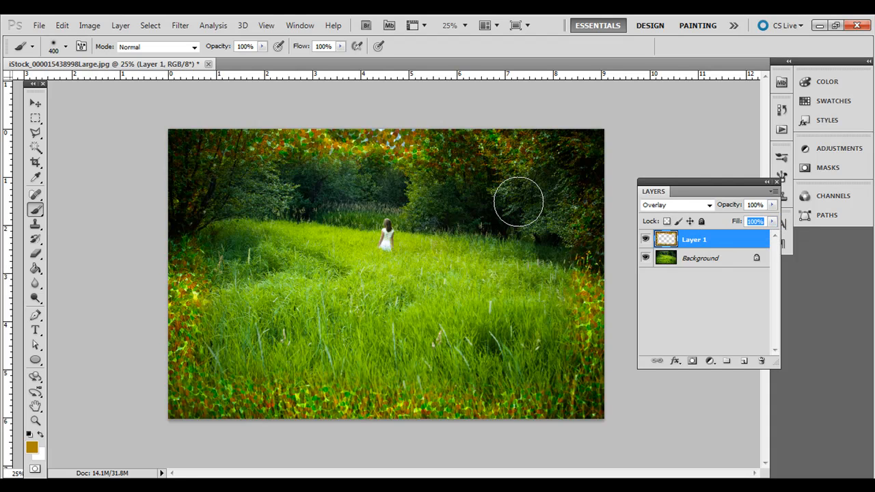
{"action": "mouse_move", "coordinate": [267, 156]}
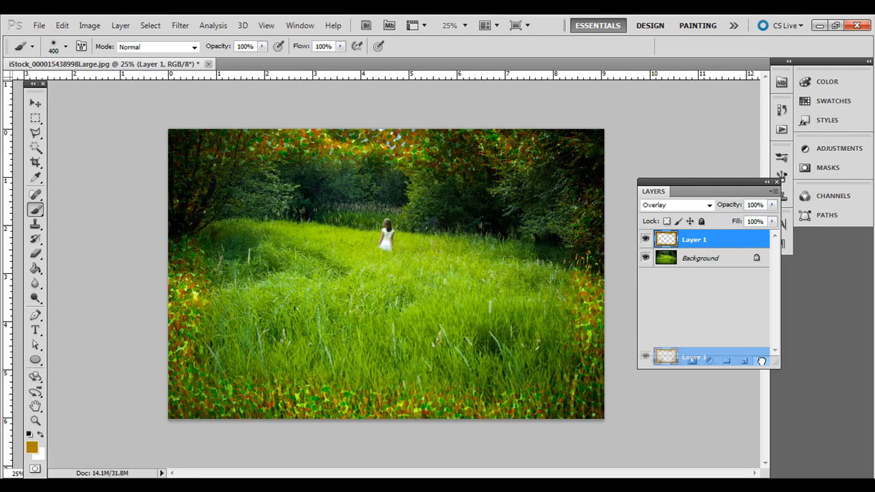
Replace the dotted layer with a new empty layer and start painting gold from the top-left.
{"action": "left_click", "coordinate": [760, 360]}
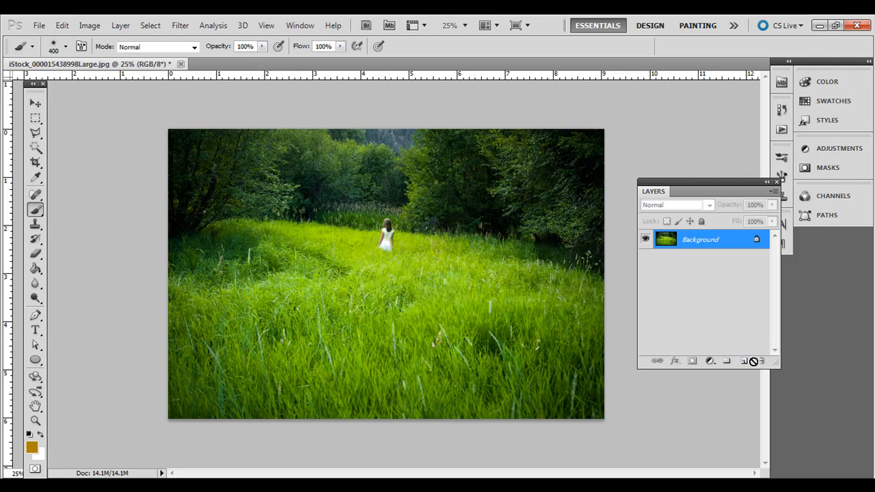
{"action": "left_click", "coordinate": [743, 361]}
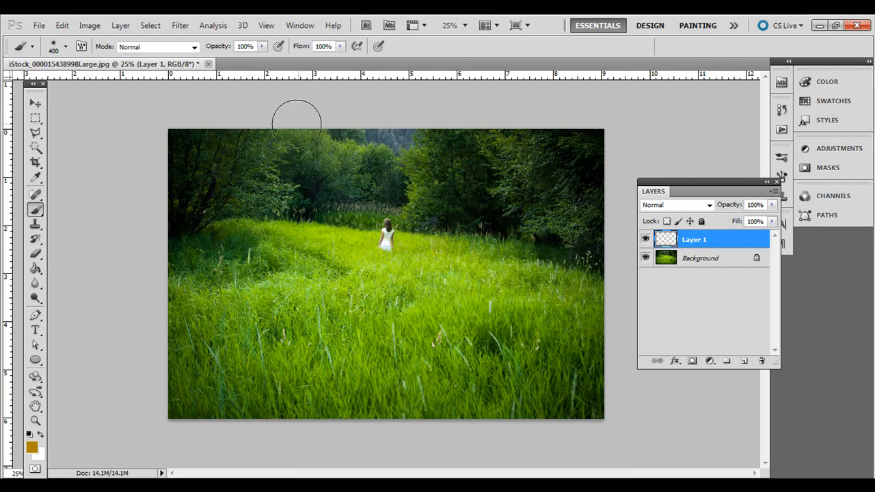
{"action": "left_click_drag", "start_coordinate": [298, 123], "coordinate": [179, 176]}
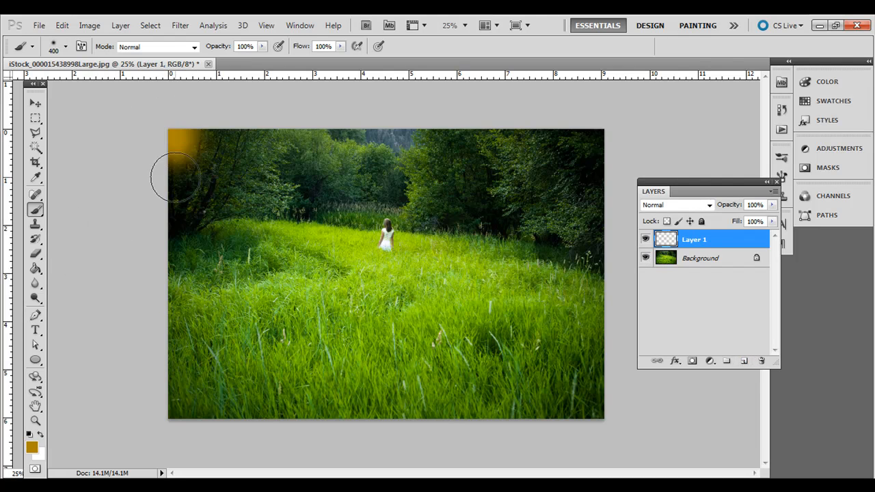
{"action": "left_click_drag", "start_coordinate": [174, 176], "coordinate": [408, 408]}
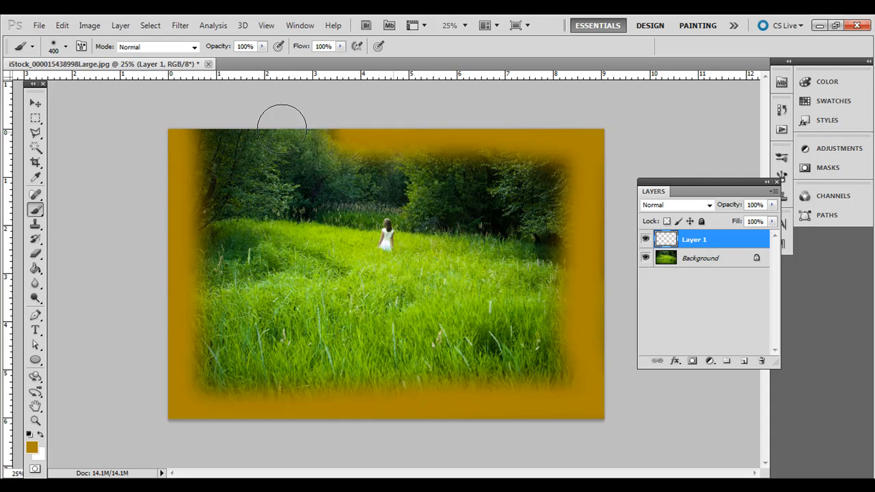
Paint irregular gold along the top, right and bottom edges, covering the lower-left grass.
{"action": "left_click_drag", "start_coordinate": [281, 130], "coordinate": [238, 157]}
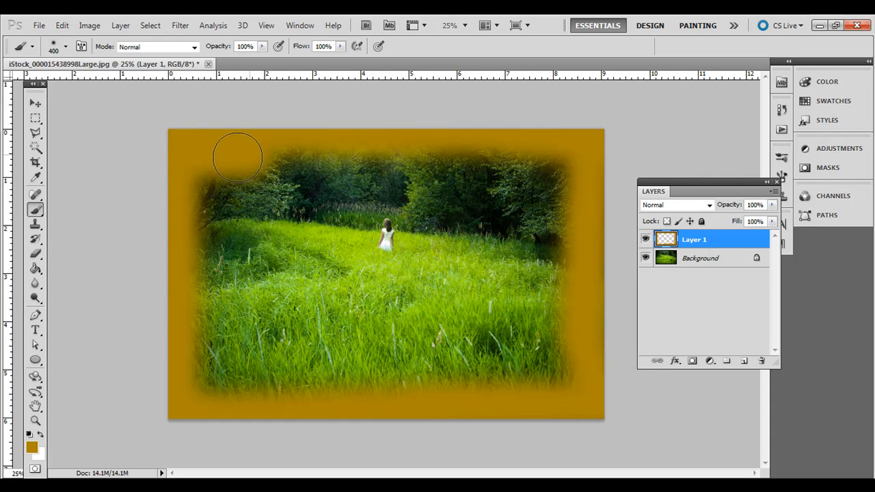
{"action": "left_click_drag", "start_coordinate": [239, 157], "coordinate": [572, 131]}
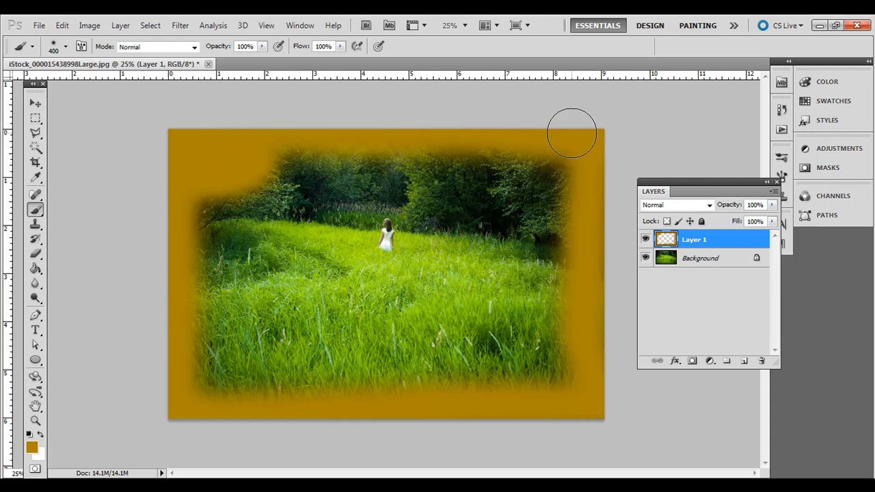
{"action": "left_click_drag", "start_coordinate": [572, 133], "coordinate": [514, 381]}
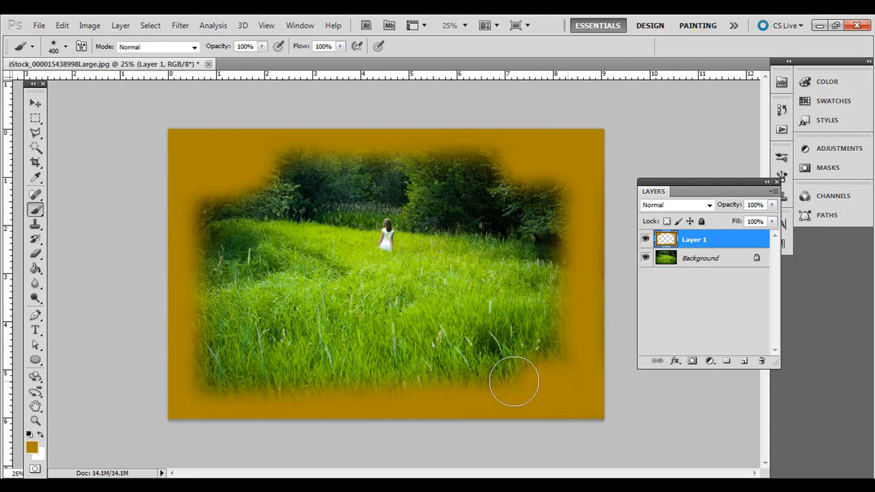
{"action": "left_click_drag", "start_coordinate": [514, 381], "coordinate": [230, 386]}
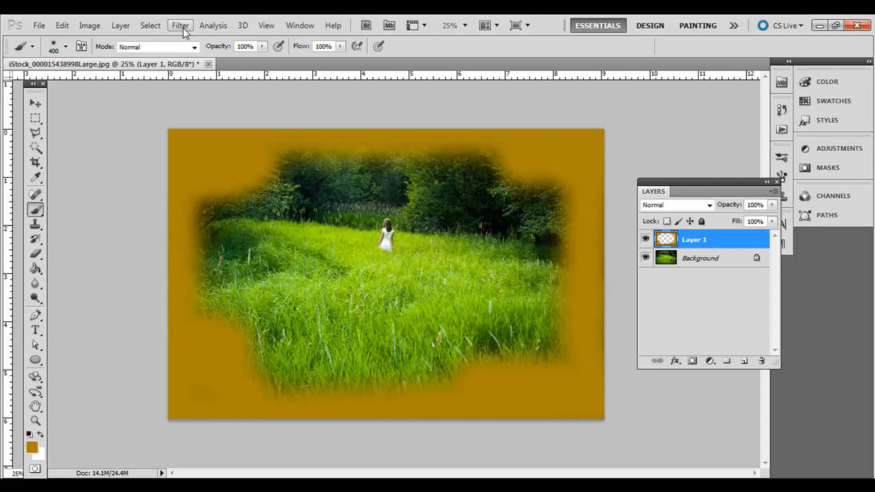
Apply the Mosaic filter to the gold border layer with a cell size of about 144.
{"action": "left_click", "coordinate": [180, 25]}
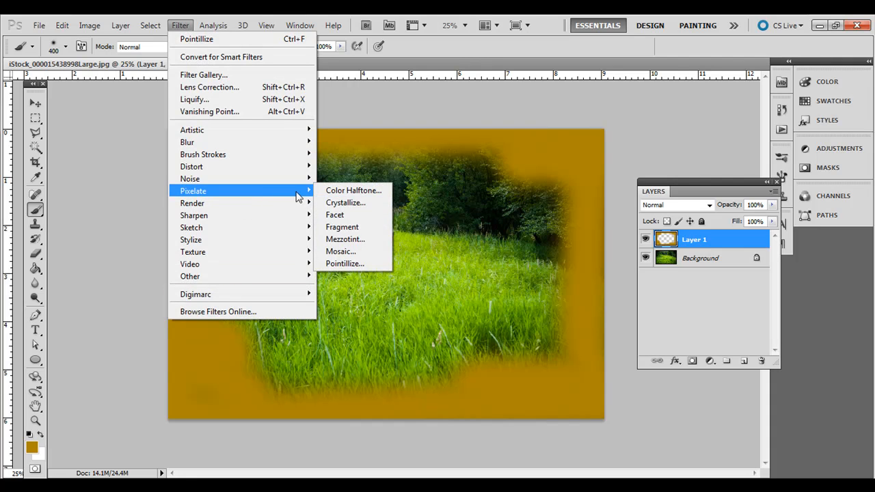
{"action": "left_click", "coordinate": [340, 251]}
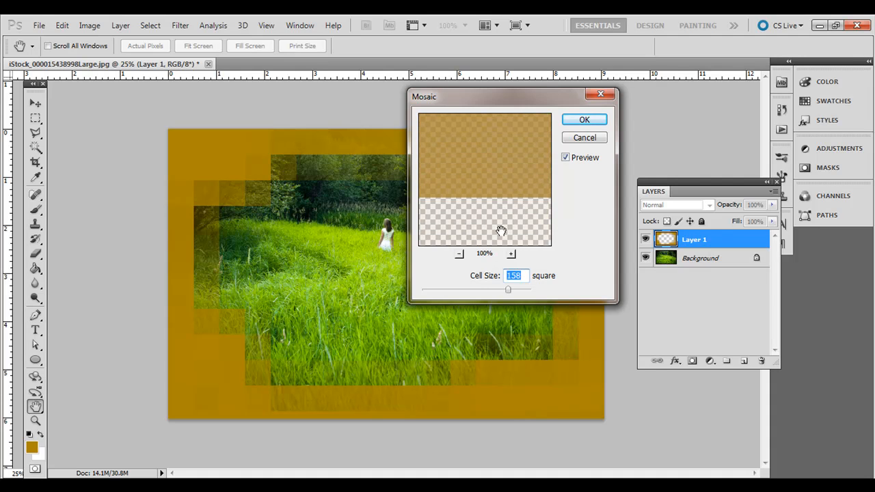
{"action": "left_click_drag", "start_coordinate": [508, 290], "coordinate": [488, 290]}
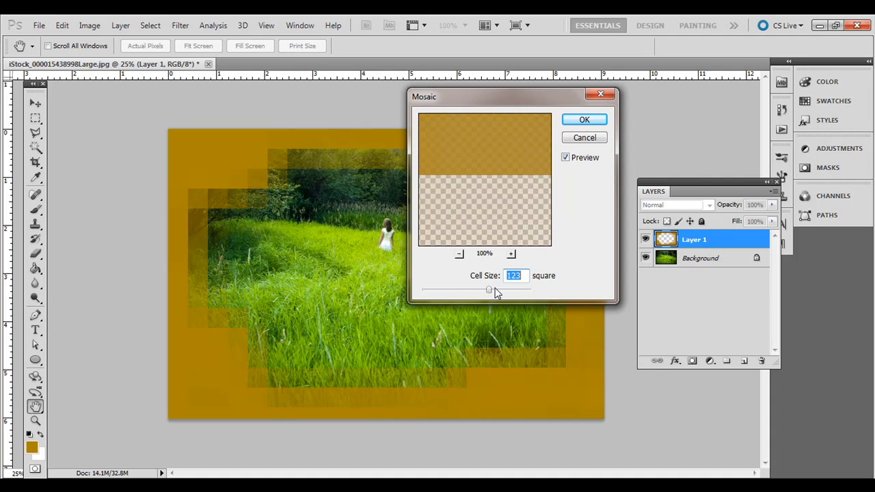
{"action": "left_click_drag", "start_coordinate": [488, 290], "coordinate": [500, 290]}
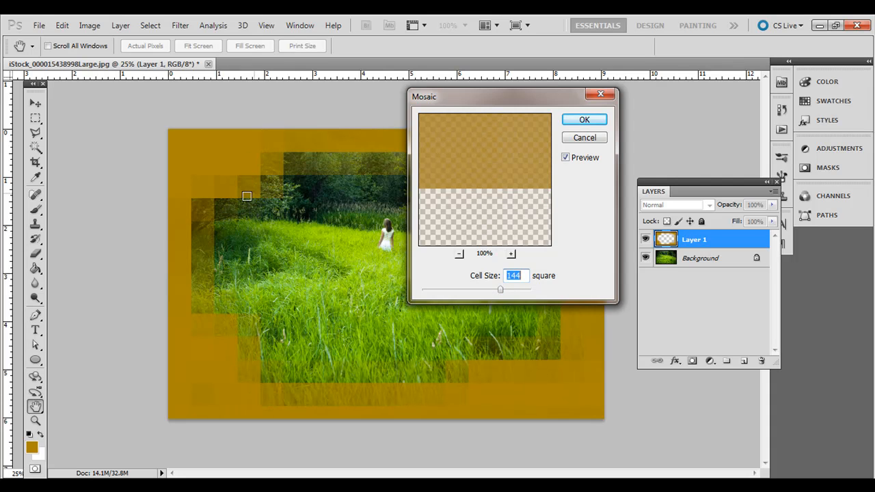
{"action": "left_click", "coordinate": [584, 119]}
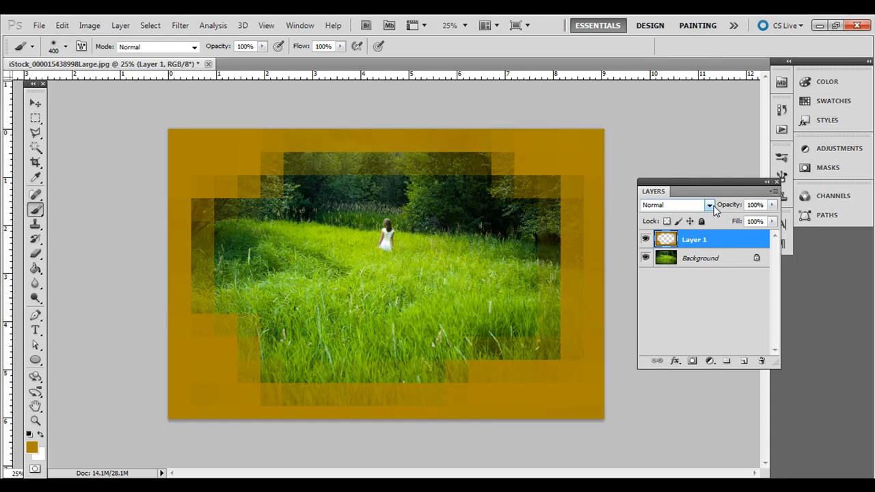
Preview Darken, Multiply, Linear Burn and Screen, then use Color Dodge at 70% opacity.
{"action": "left_click", "coordinate": [709, 204]}
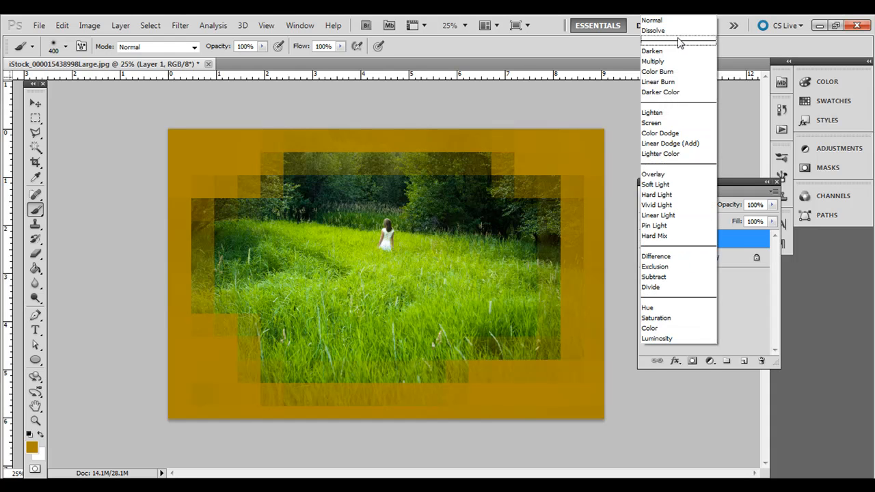
{"action": "left_click", "coordinate": [652, 51]}
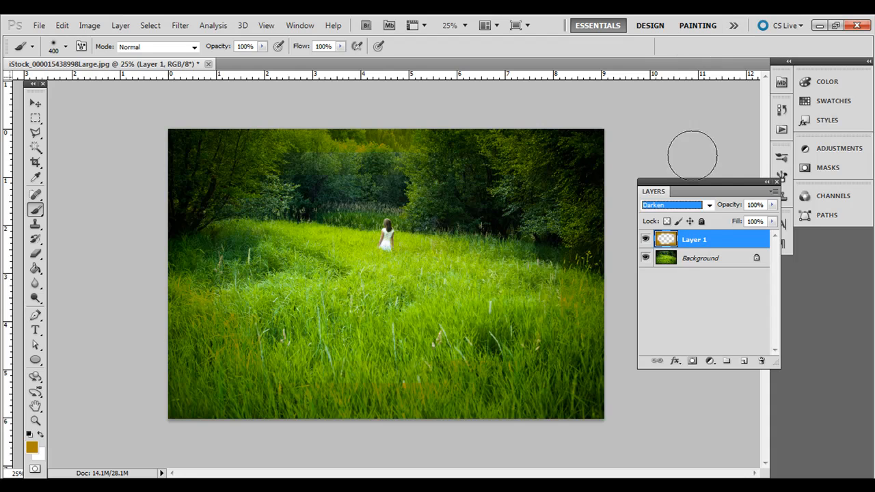
{"action": "left_click", "coordinate": [674, 205]}
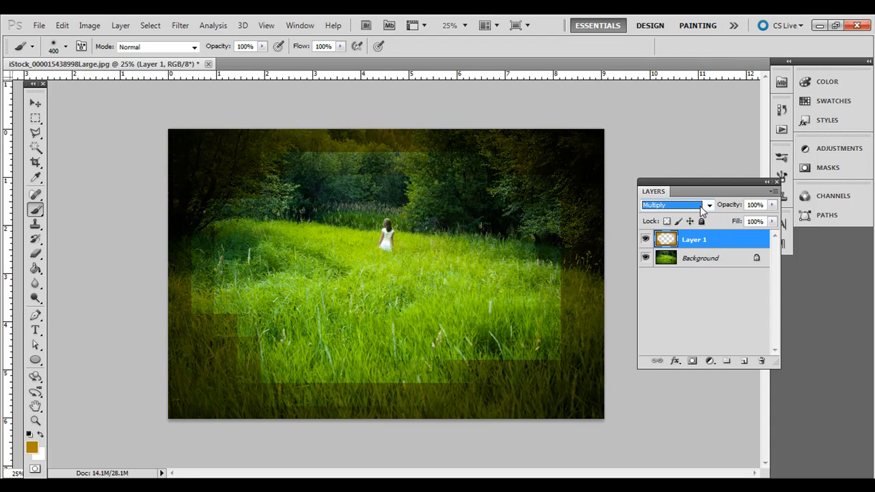
{"action": "left_click", "coordinate": [676, 204]}
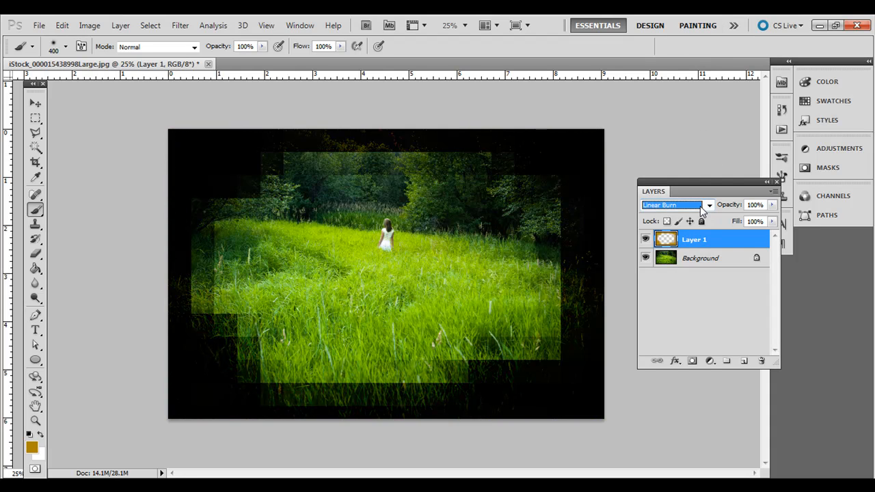
{"action": "left_click", "coordinate": [673, 205]}
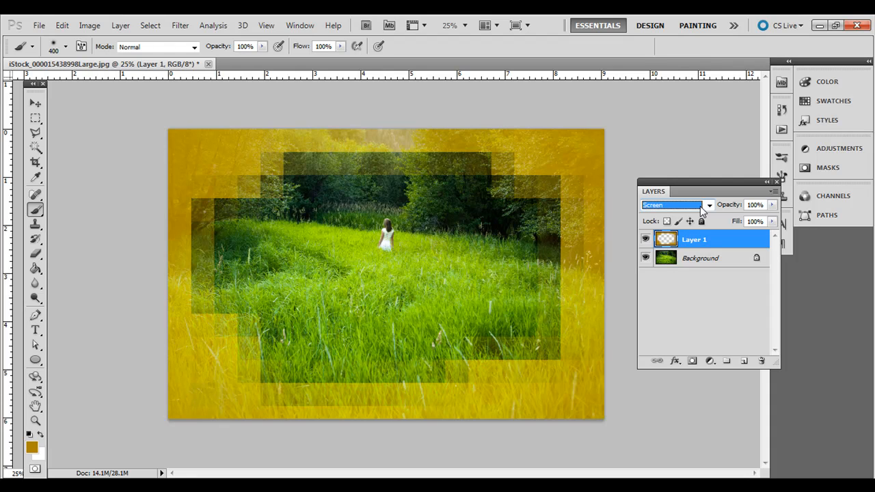
{"action": "left_click", "coordinate": [673, 205]}
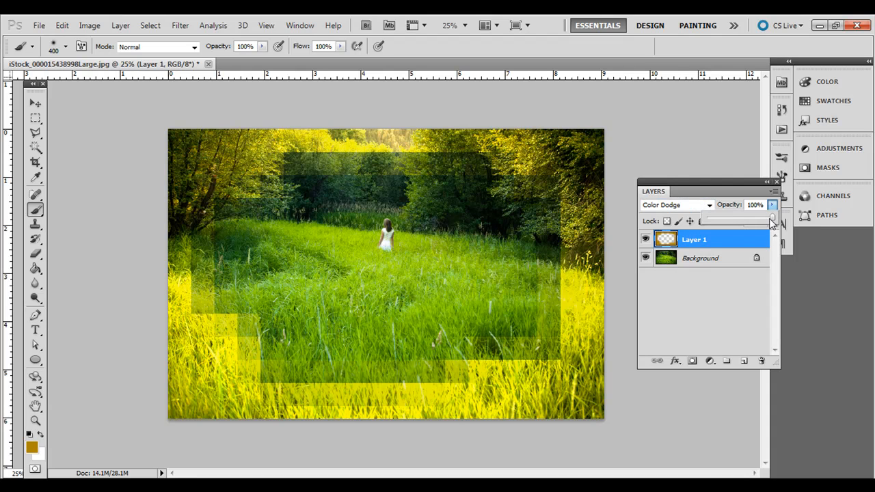
{"action": "left_click_drag", "start_coordinate": [771, 217], "coordinate": [747, 218]}
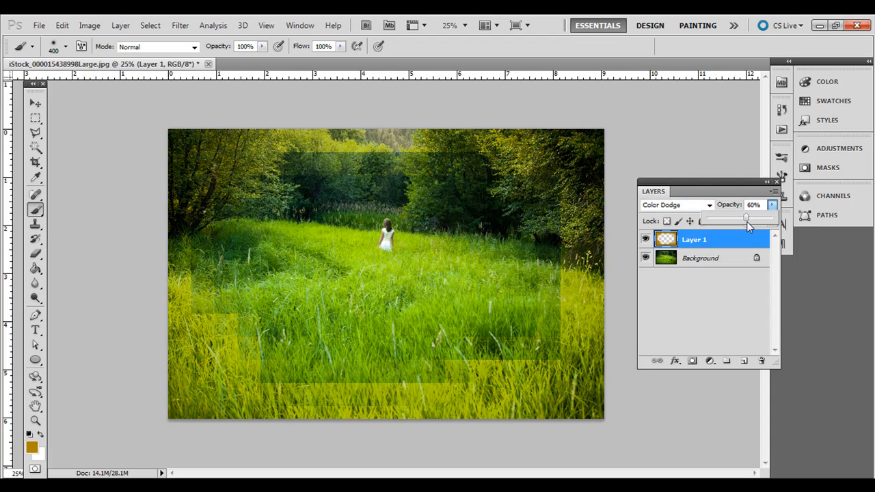
{"action": "left_click_drag", "start_coordinate": [745, 216], "coordinate": [751, 216]}
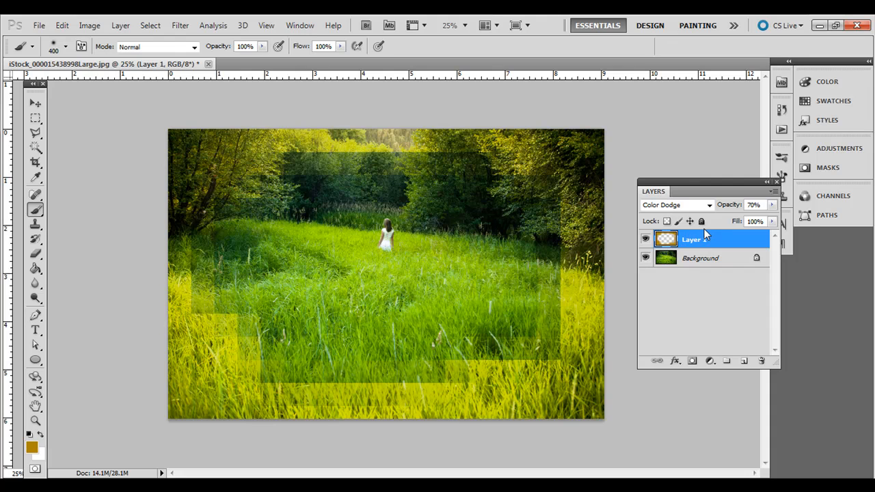
{"action": "mouse_move", "coordinate": [240, 326]}
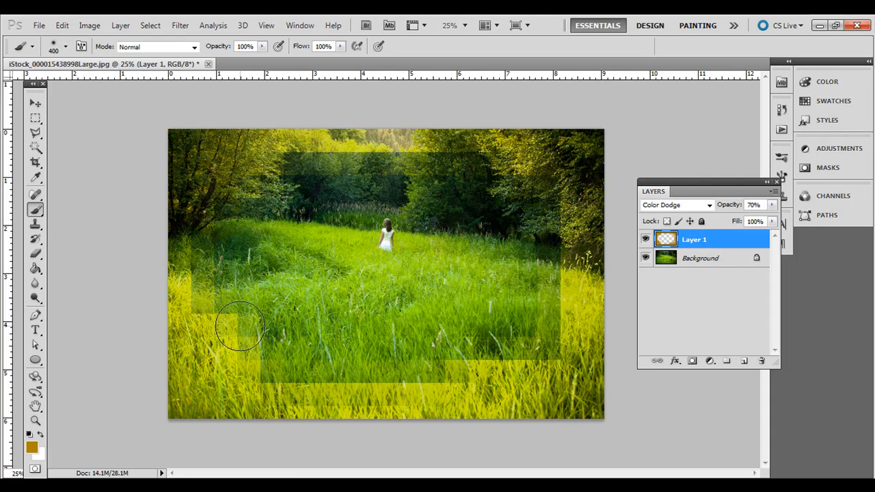
{"action": "mouse_move", "coordinate": [563, 231]}
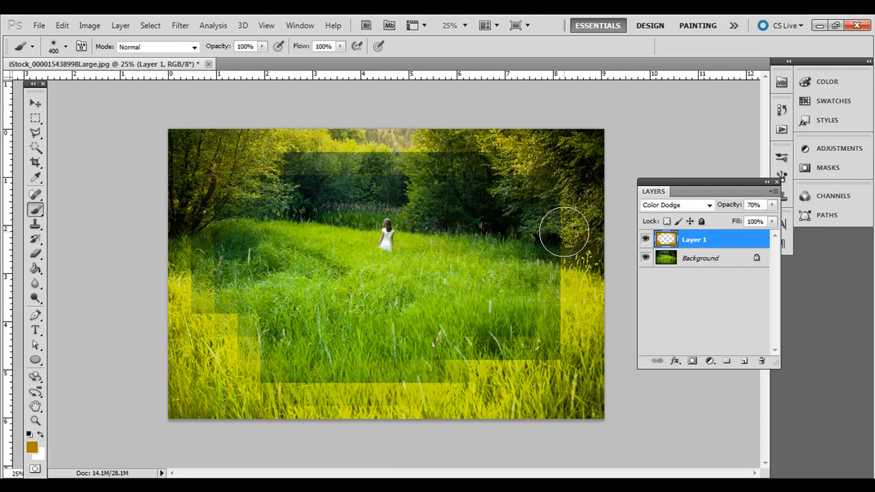
{"action": "mouse_move", "coordinate": [191, 167]}
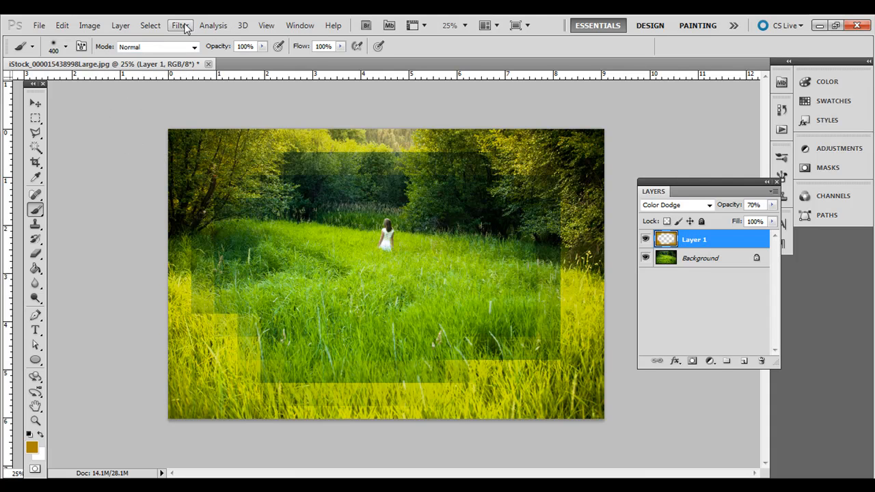
{"action": "left_click", "coordinate": [179, 26]}
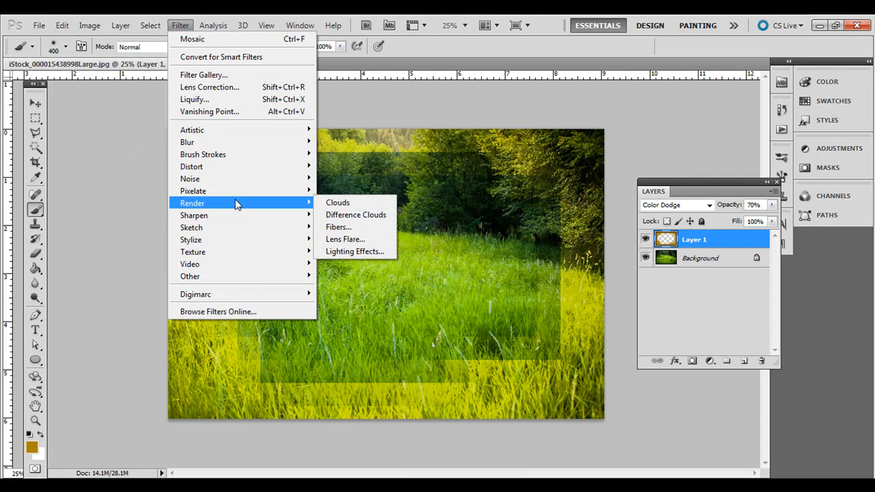
{"action": "mouse_move", "coordinate": [193, 191]}
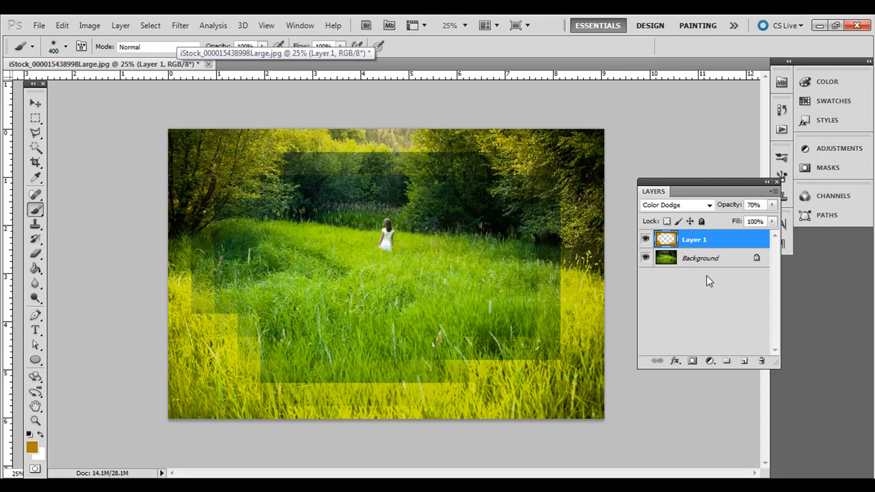
{"action": "mouse_move", "coordinate": [321, 354]}
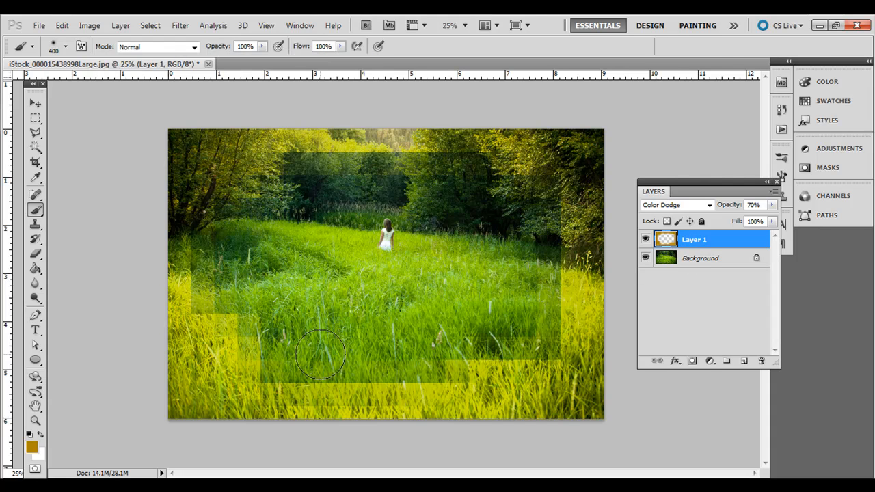